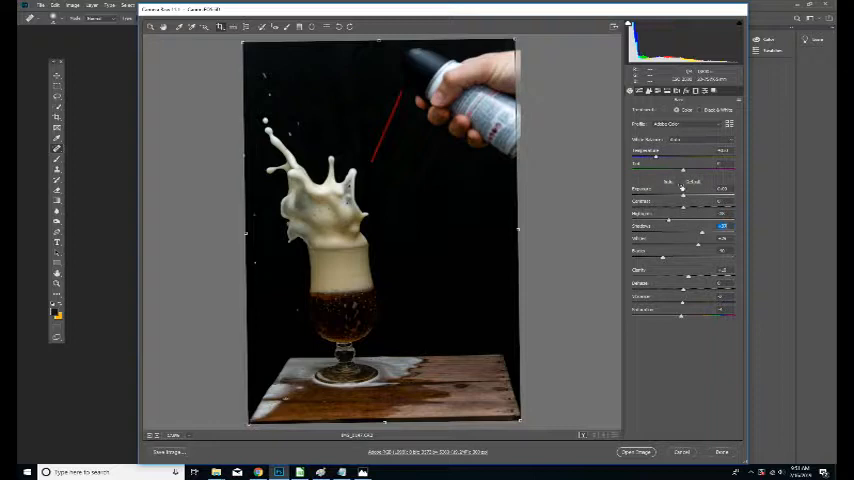
Raise the Exposure slider in the Basic panel to brighten the beer splash photo
{"action": "left_click_drag", "start_coordinate": [680, 188], "coordinate": [685, 188]}
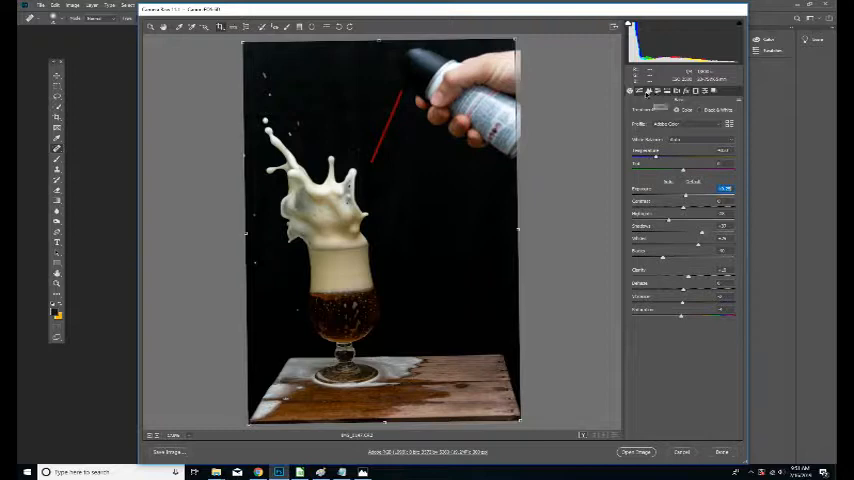
{"action": "left_click", "coordinate": [648, 91]}
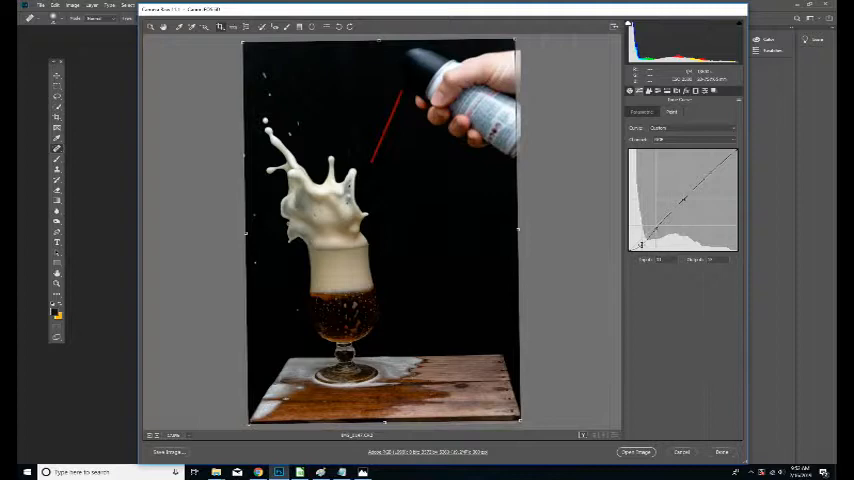
Add a control point in the shadows of the Point tone curve
{"action": "left_click", "coordinate": [637, 451]}
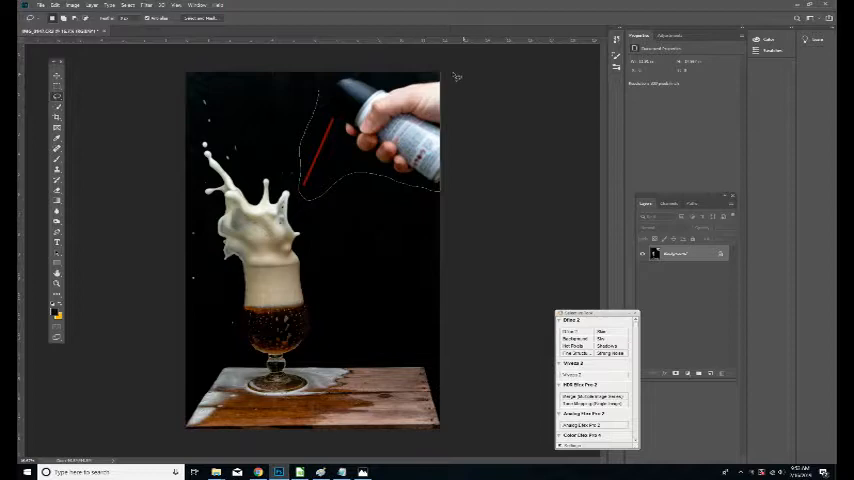
Close the lasso outline around the hand and spray can and delete it
{"action": "left_click", "coordinate": [55, 5]}
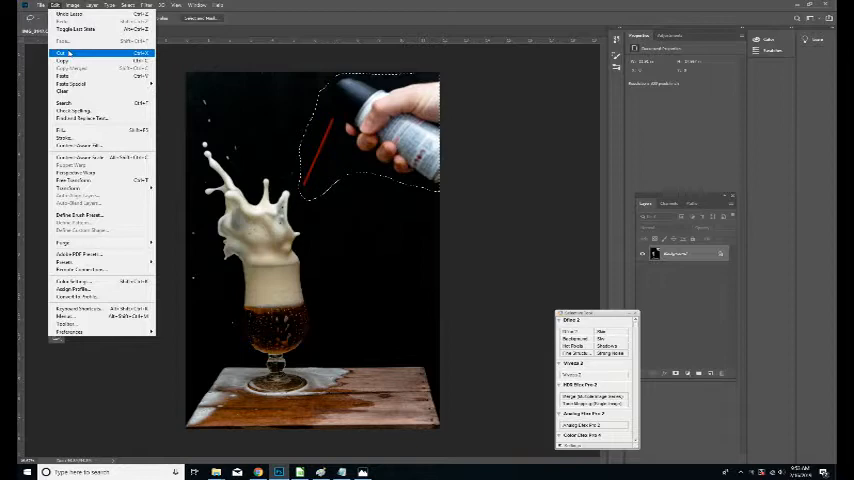
{"action": "left_click", "coordinate": [62, 53]}
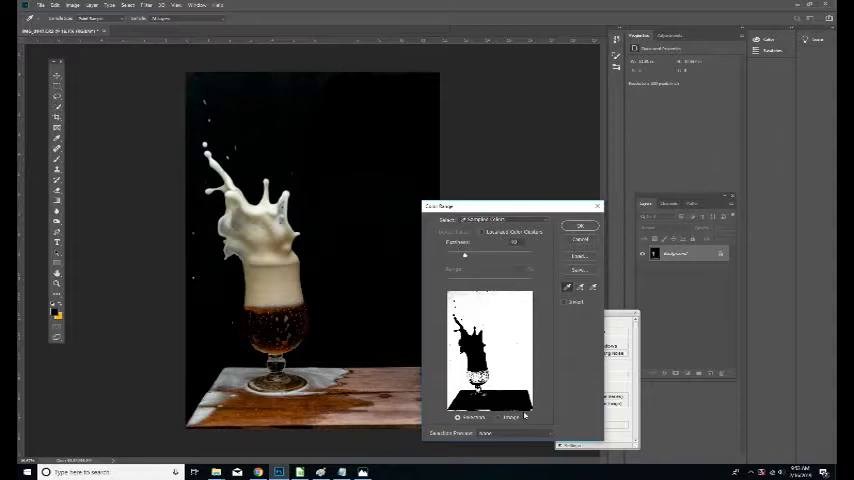
Switch the Color Range preview to show the photo image
{"action": "left_click", "coordinate": [580, 225]}
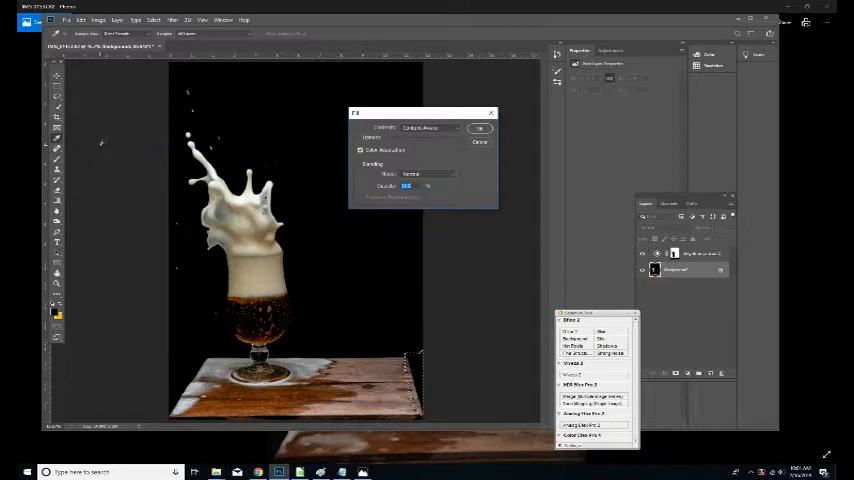
Confirm the Content-Aware fill of the strip at the table's right edge
{"action": "left_click", "coordinate": [480, 128]}
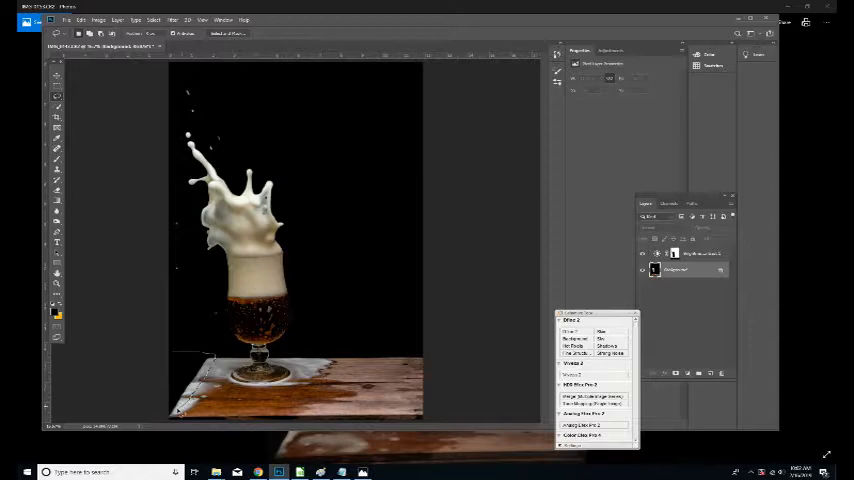
Choose a selection tool to outline the tabletop beneath the glass
{"action": "left_click", "coordinate": [79, 19]}
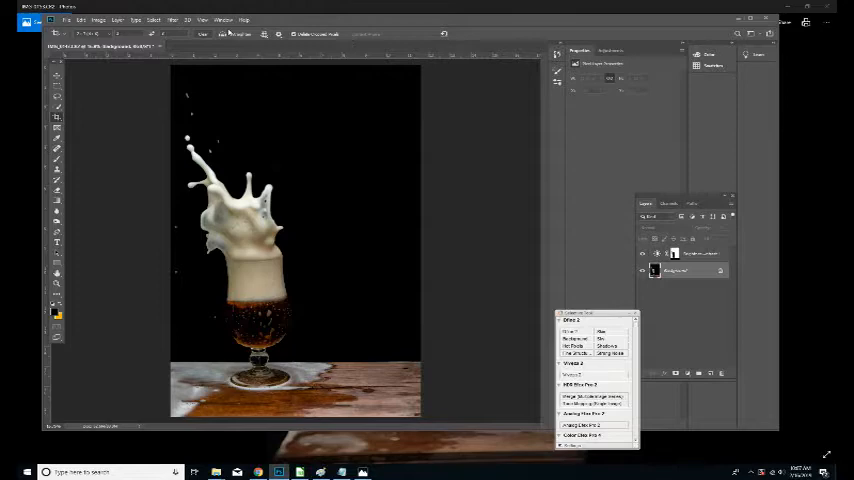
Launch Viveza 2 from the Filter menu's Nik Collection submenu
{"action": "left_click", "coordinate": [173, 19]}
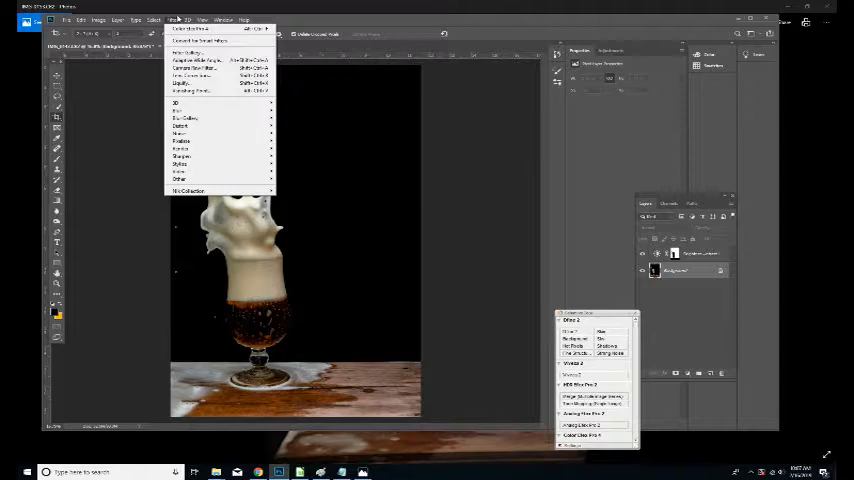
{"action": "mouse_move", "coordinate": [188, 191]}
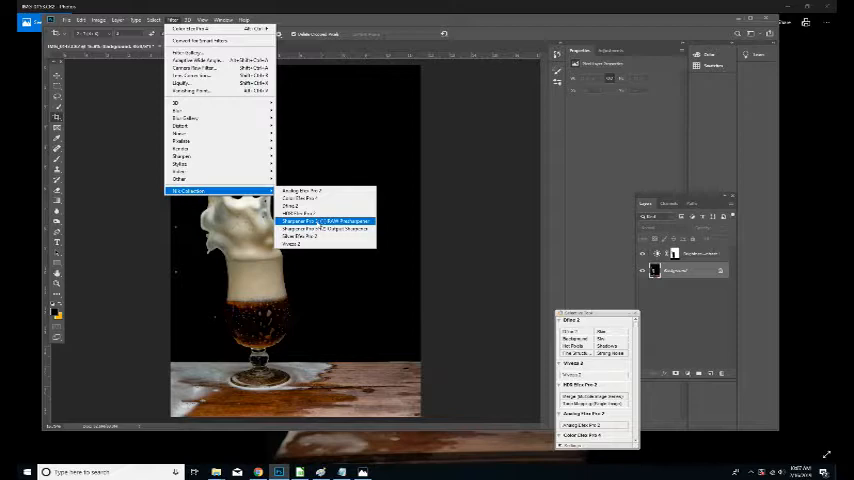
{"action": "left_click", "coordinate": [318, 221]}
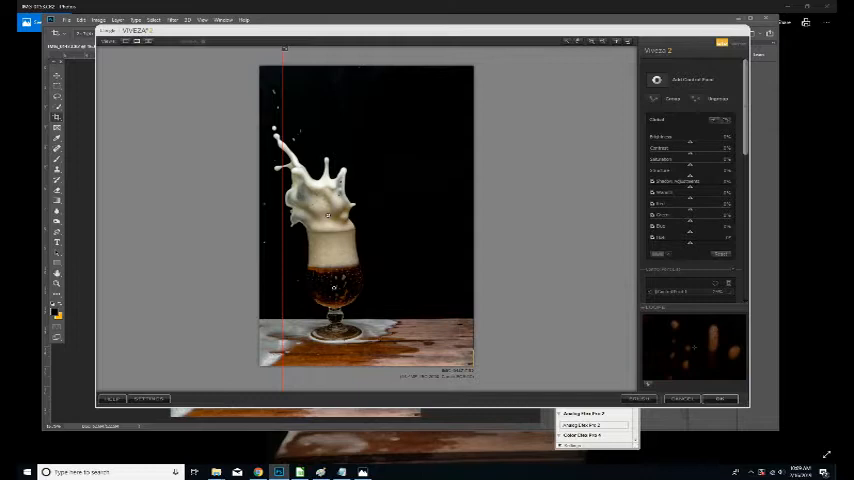
Add a Viveza 2 control point on the image for brightness adjustment
{"action": "left_click", "coordinate": [335, 290]}
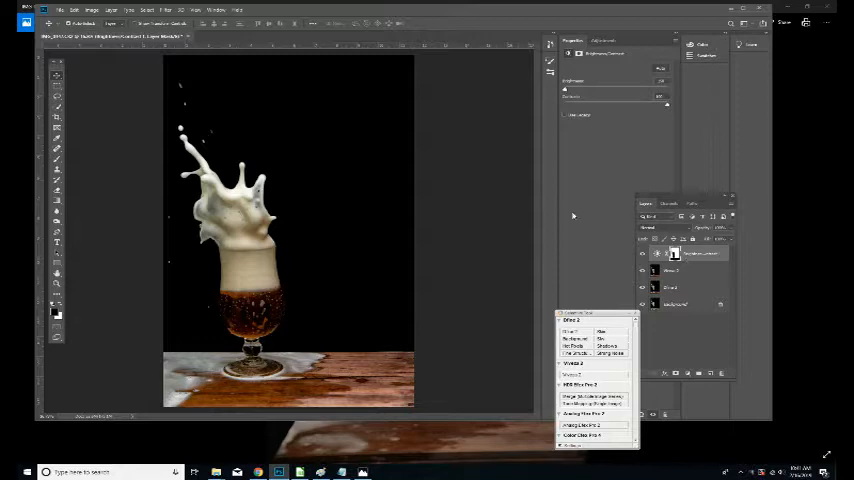
Bring up the New Layer dialog named Layer 1 above Brightness/Contrast
{"action": "left_click", "coordinate": [75, 10]}
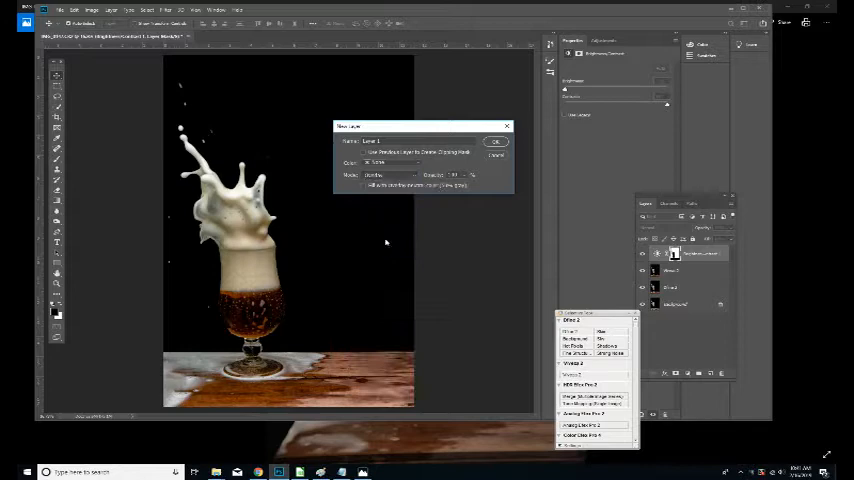
{"action": "left_click", "coordinate": [496, 142]}
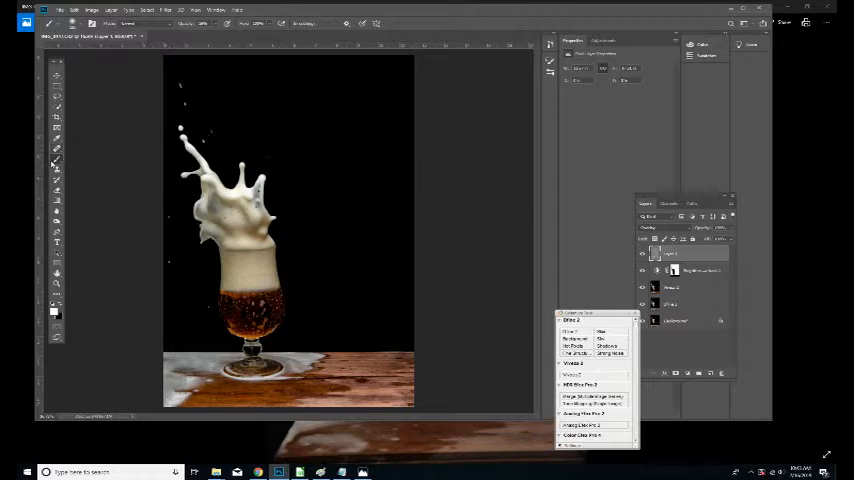
Change the foreground colour from white to a neutral mid gray
{"action": "left_click", "coordinate": [53, 307]}
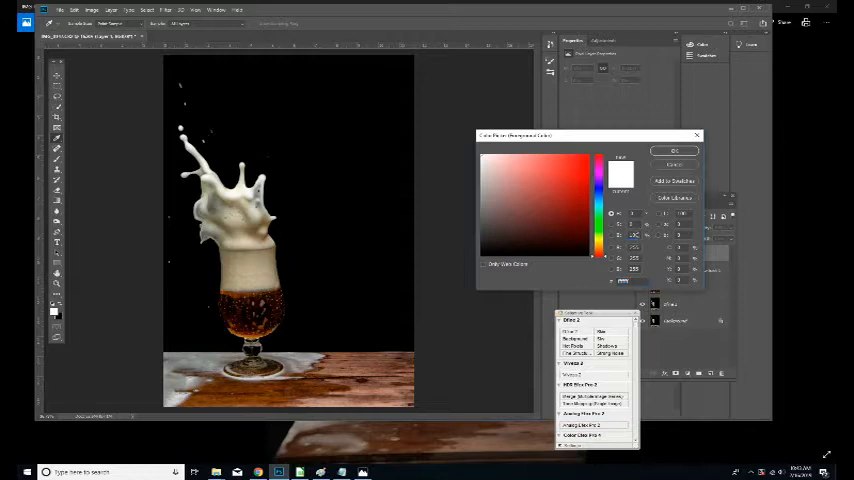
{"action": "left_click", "coordinate": [676, 151]}
{"action": "type", "text": "50"}
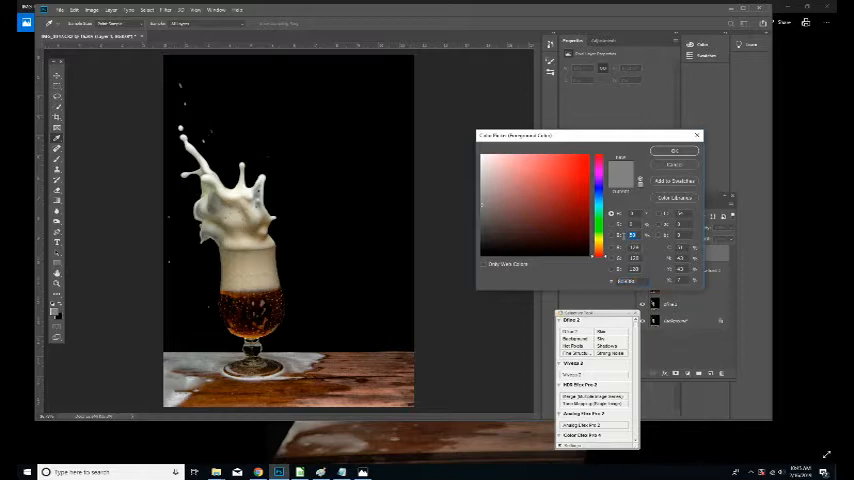
{"action": "left_click", "coordinate": [675, 151]}
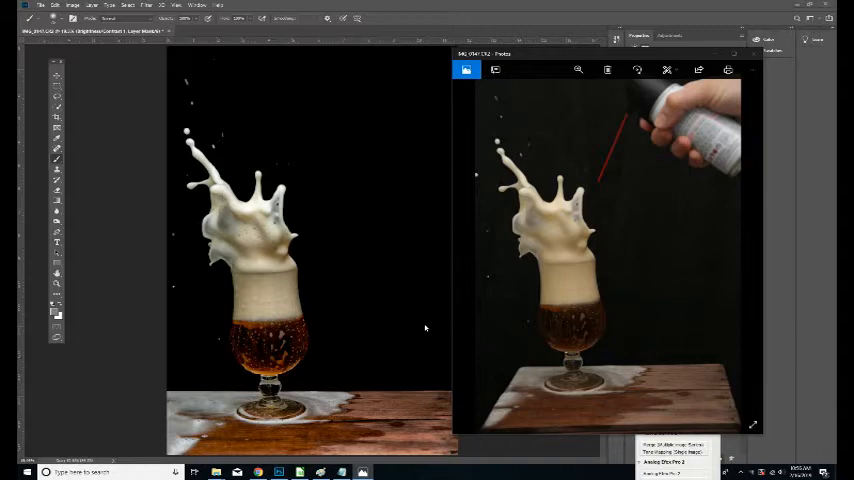
{"action": "mouse_move", "coordinate": [597, 307]}
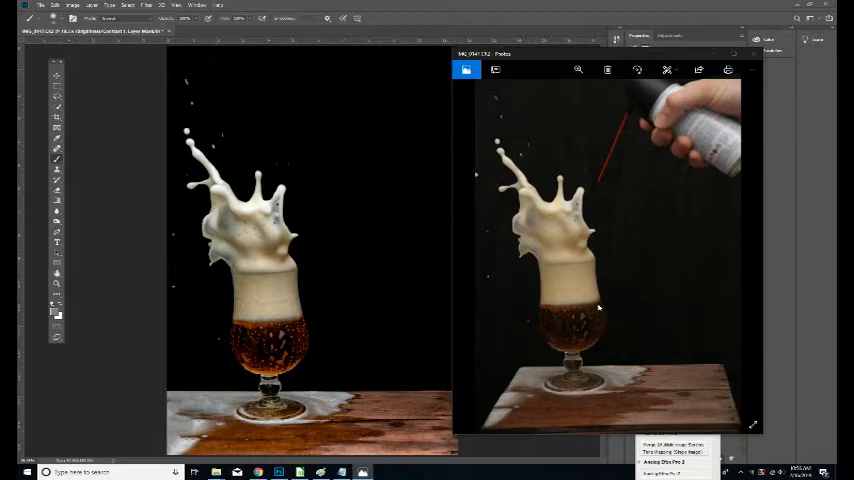